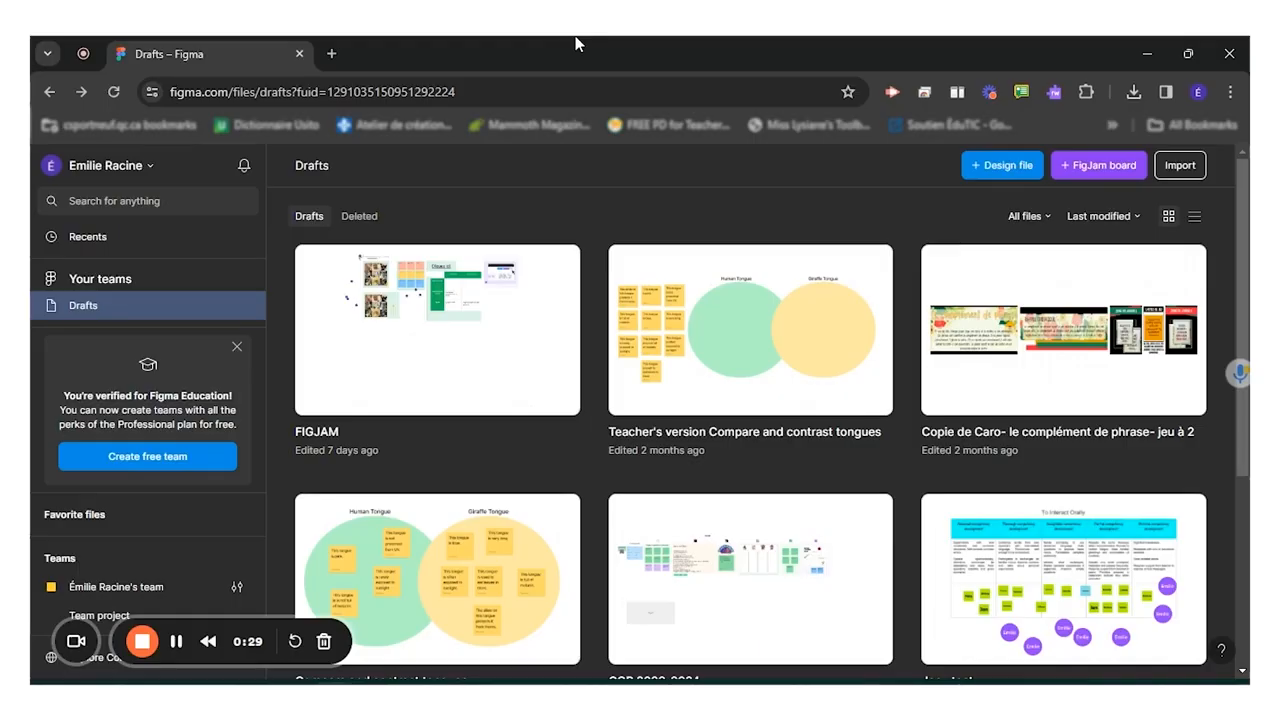
mouse_move(588, 326)
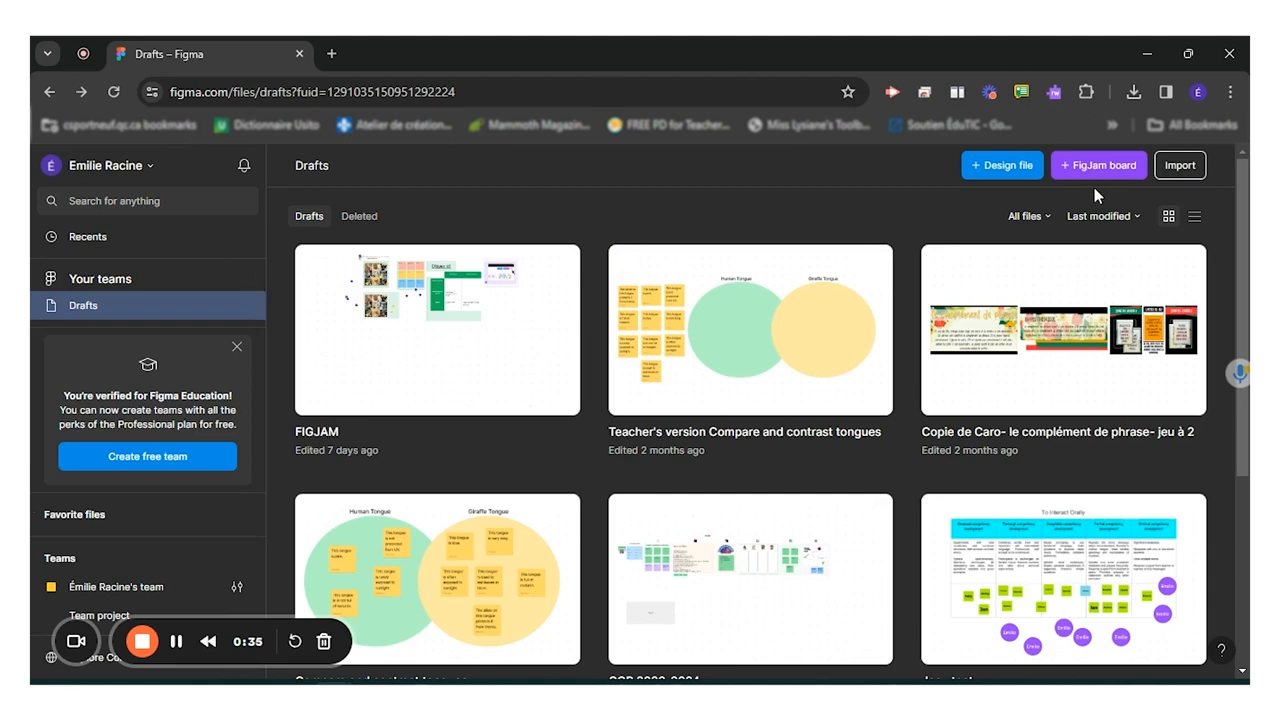
mouse_move(1124, 162)
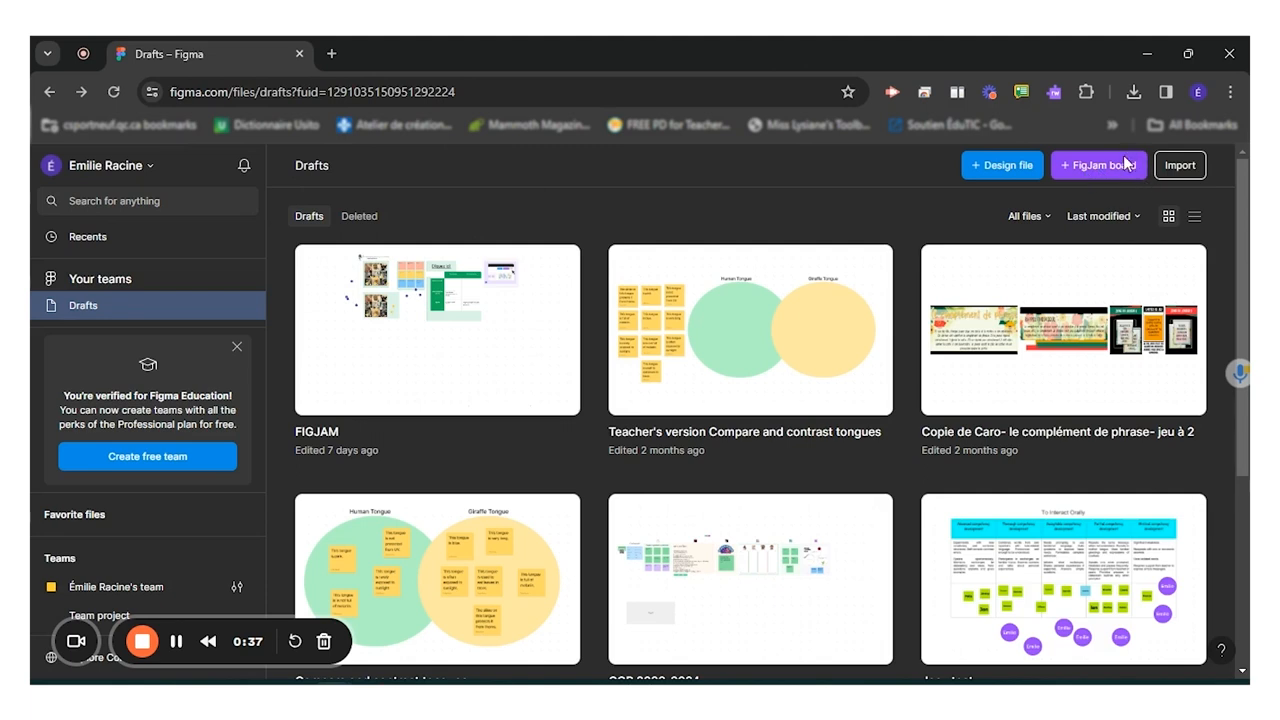
Start a new FigJam board from the Drafts page header button.
left_click(1098, 164)
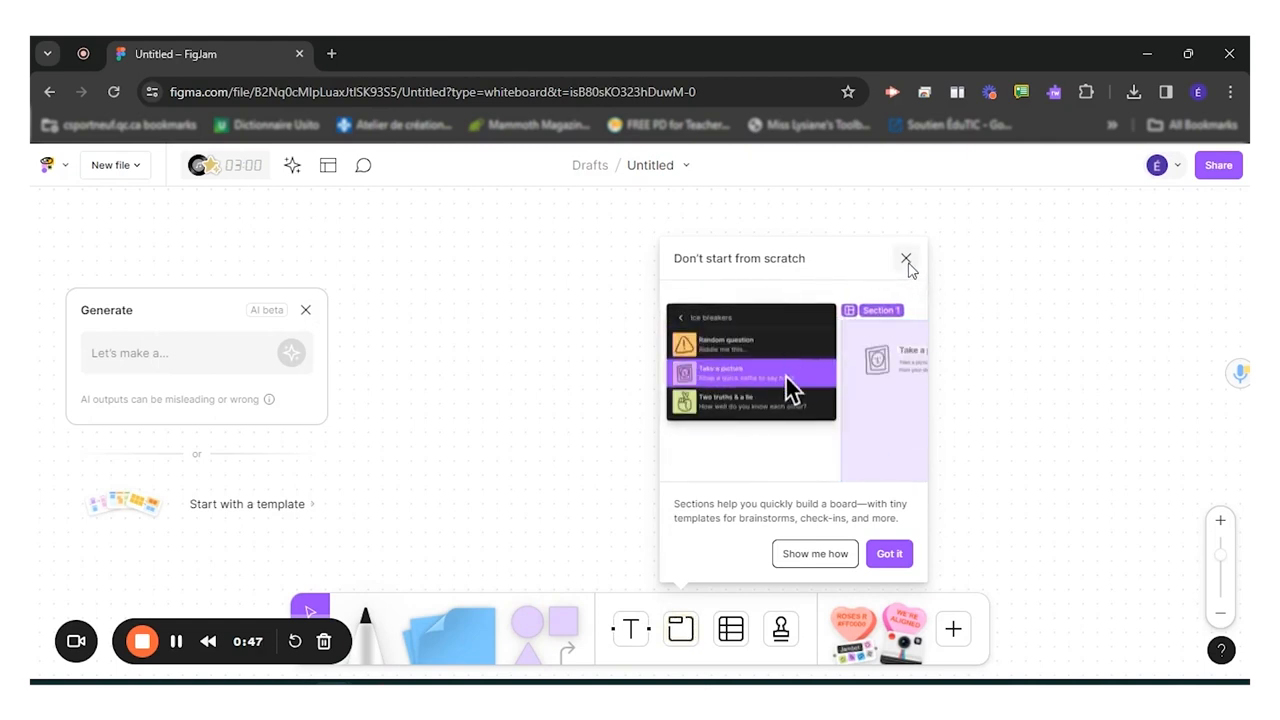
Dismiss the tips and place a yellow ellipse on the board.
left_click(906, 258)
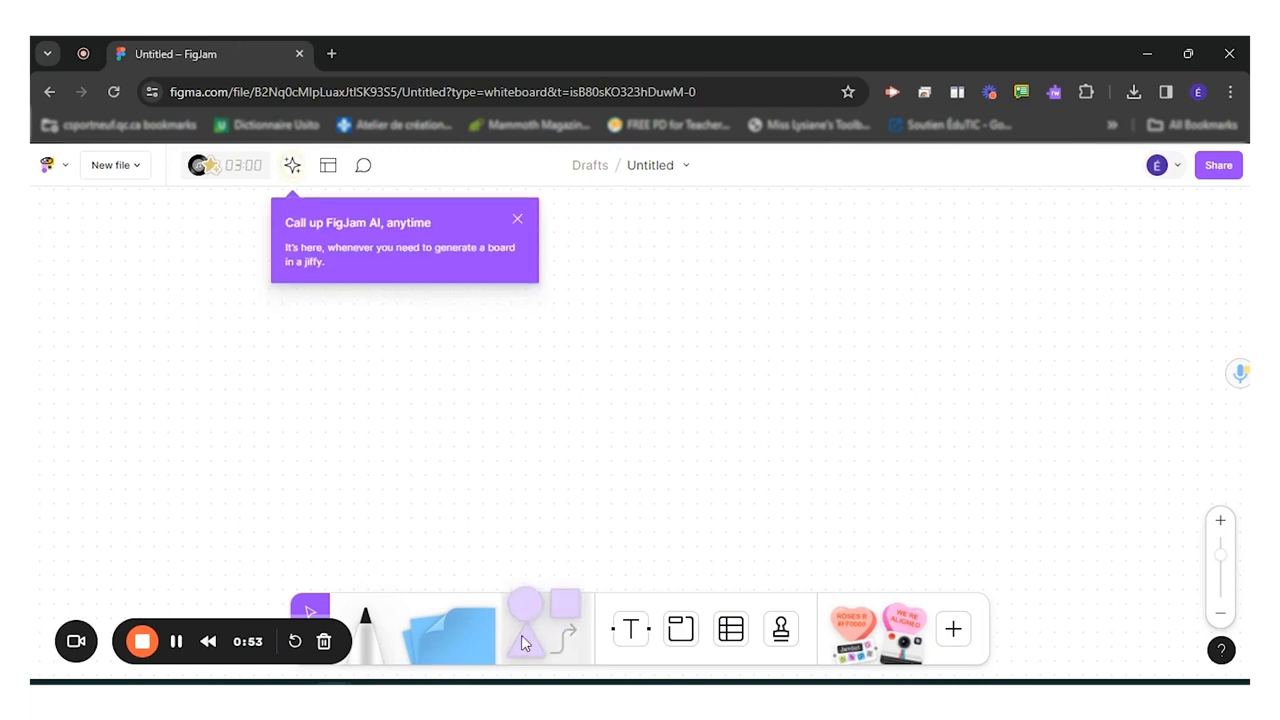
left_click(524, 600)
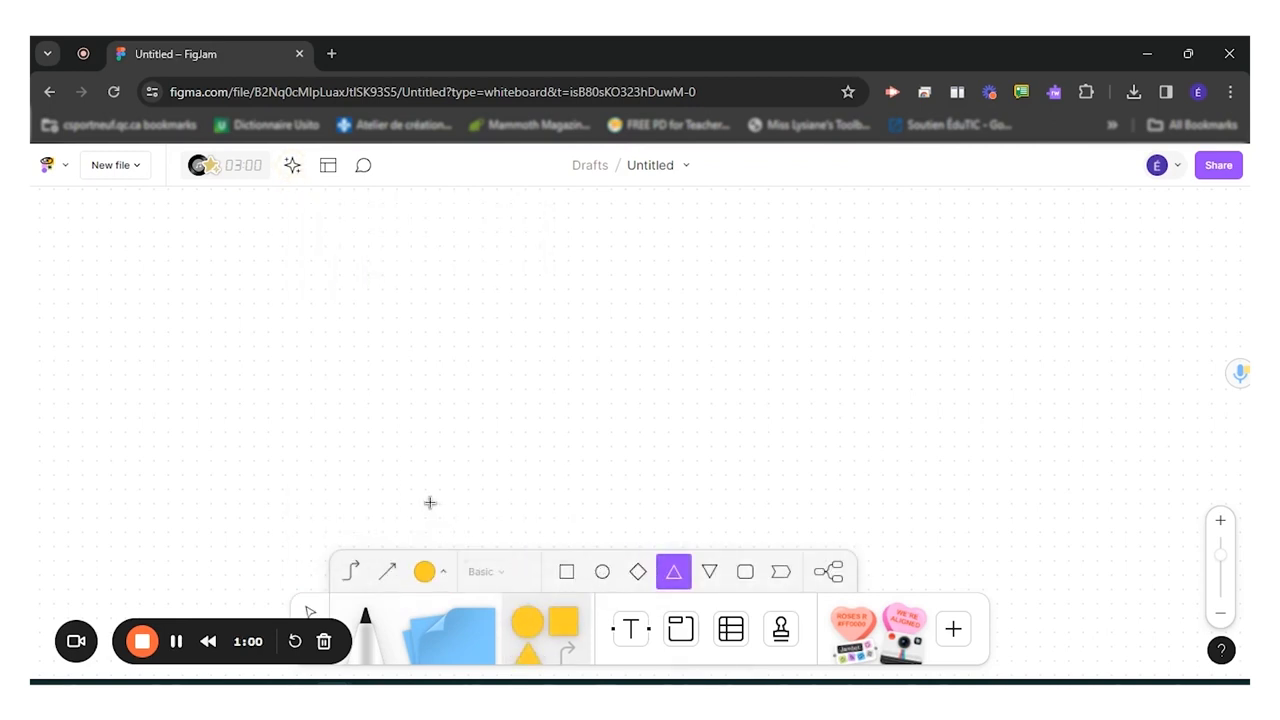
left_click(600, 572)
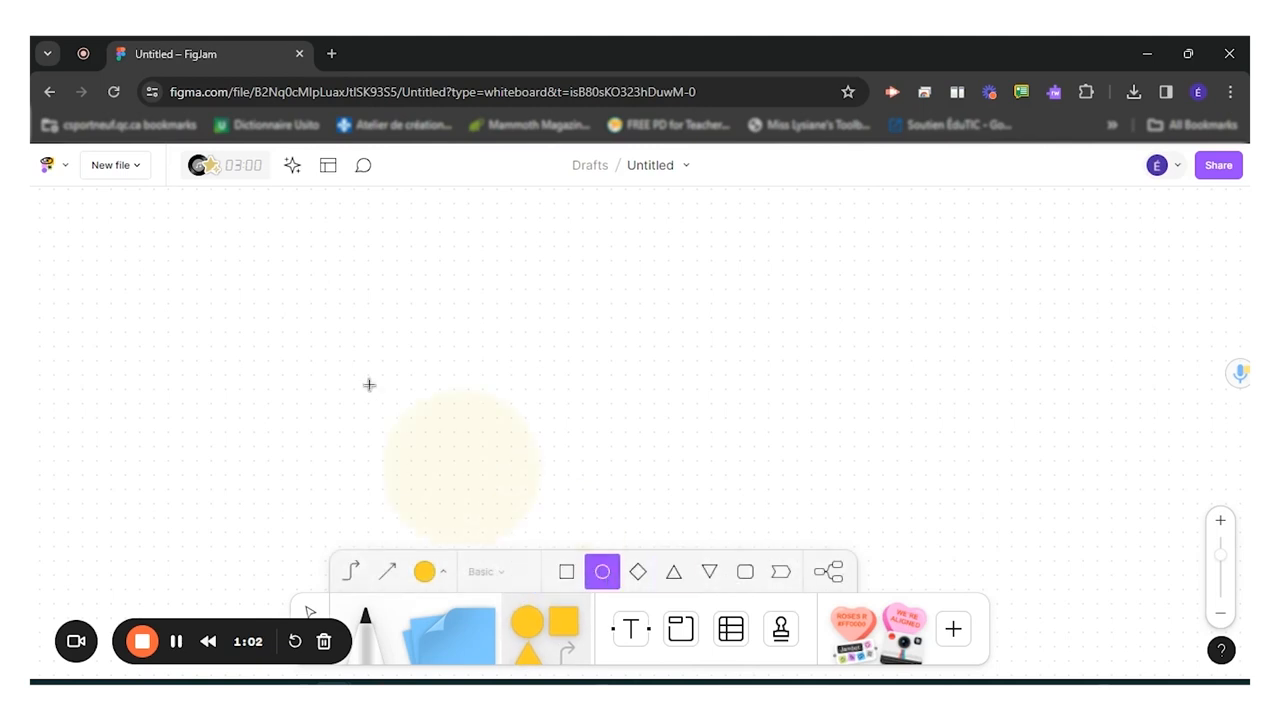
left_click(602, 572)
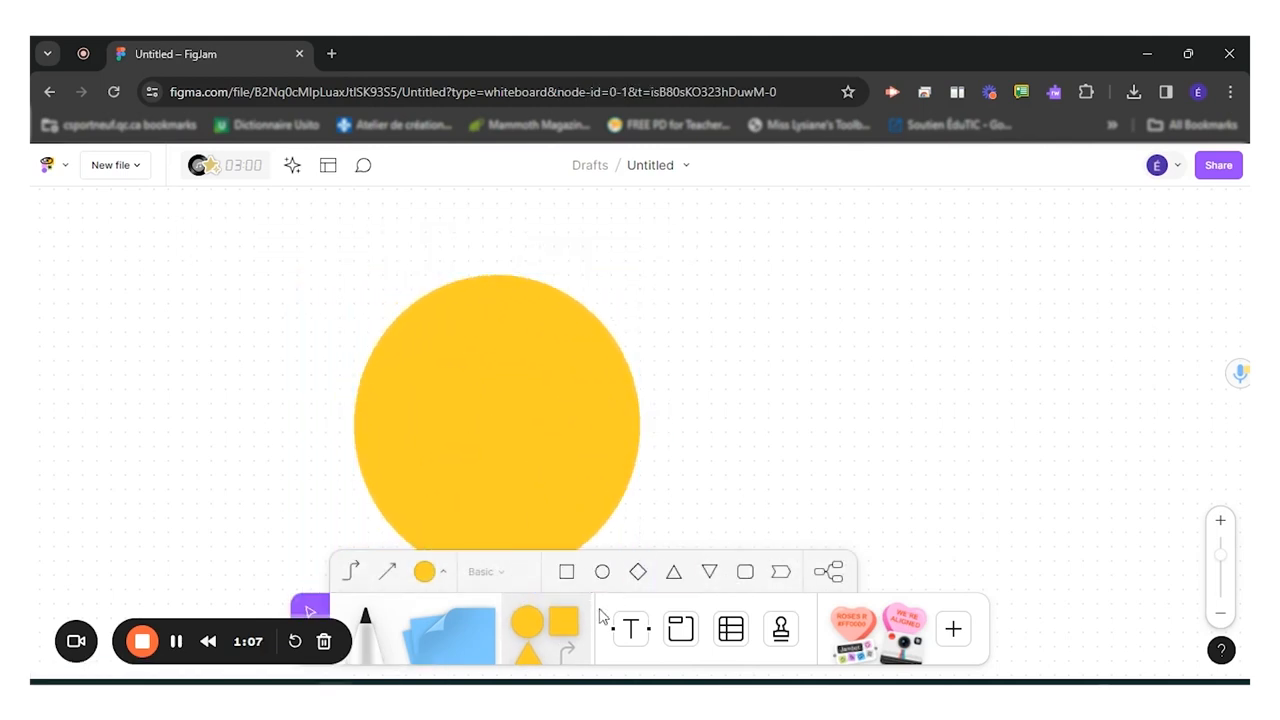
Place a purple circle overlapping the yellow one to form a Venn pair.
left_click(424, 572)
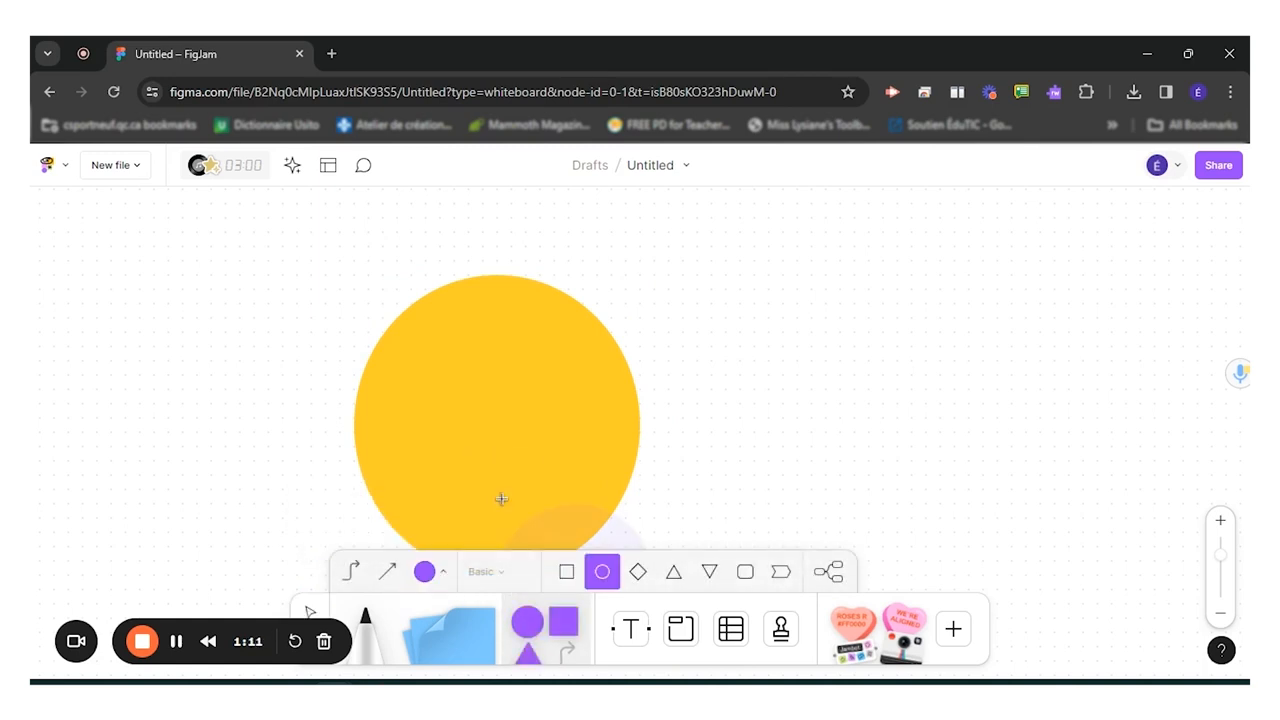
left_click(424, 572)
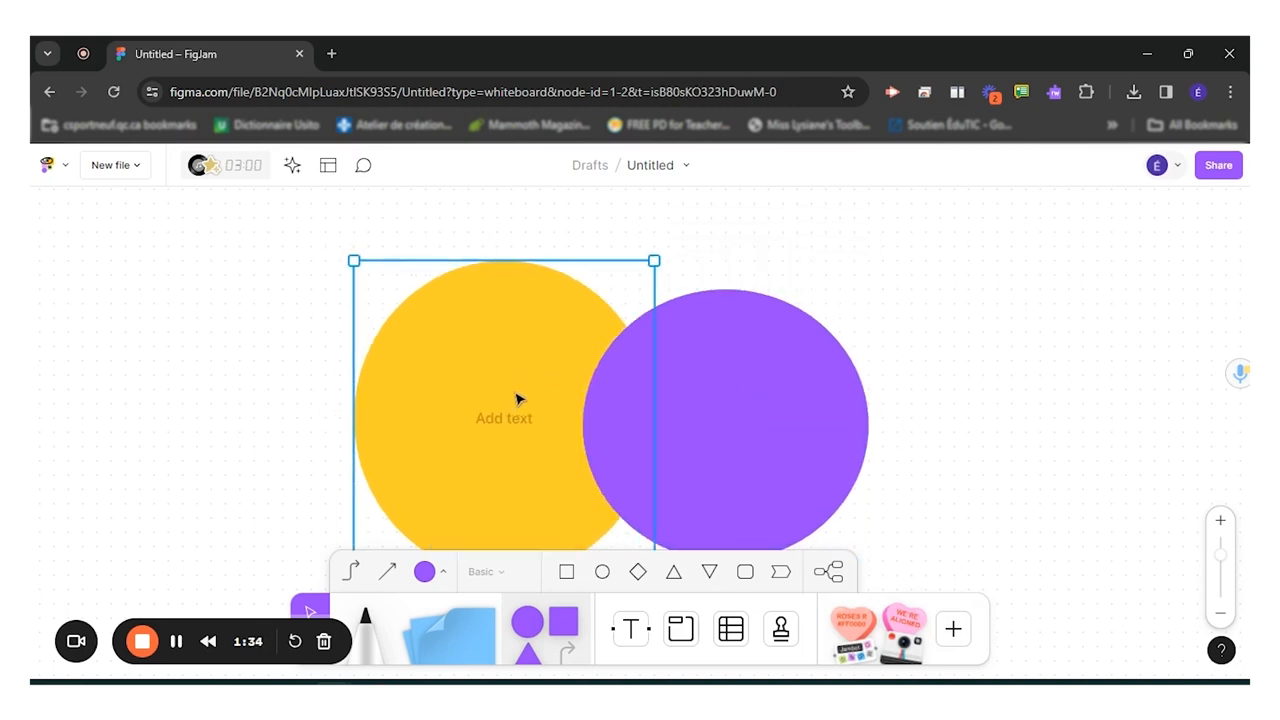
left_click(730, 410)
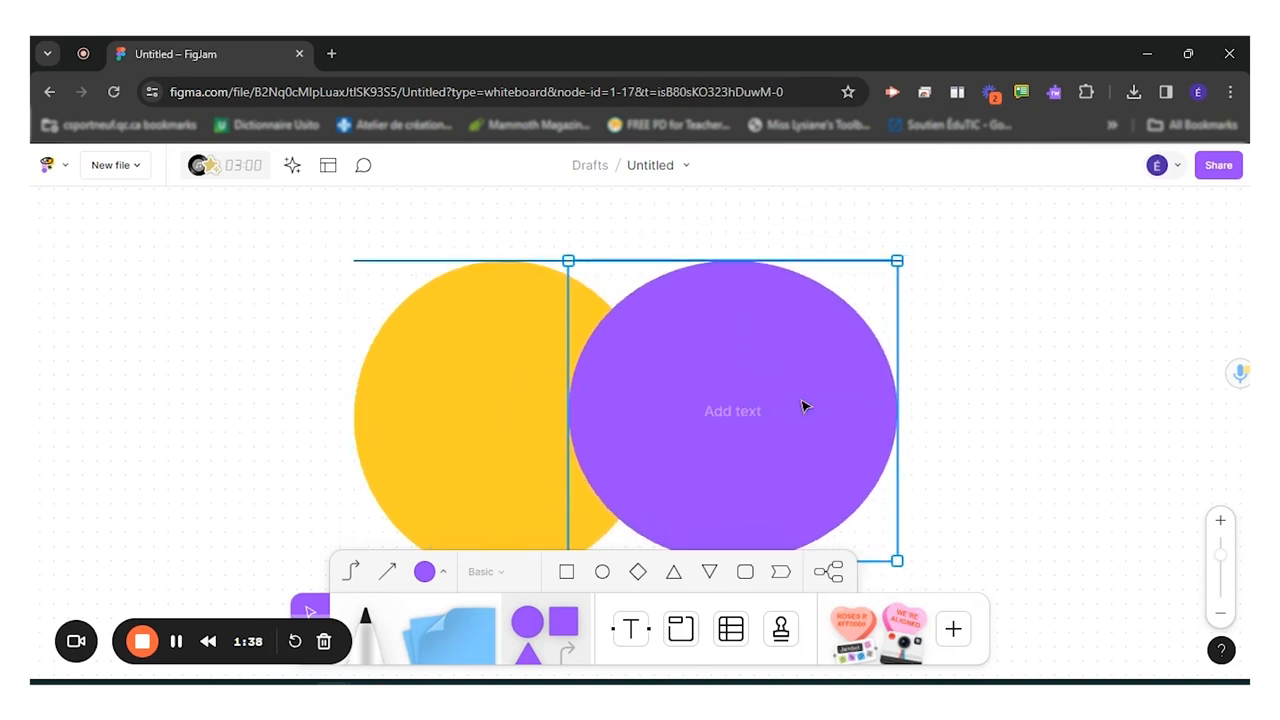
left_click(1060, 436)
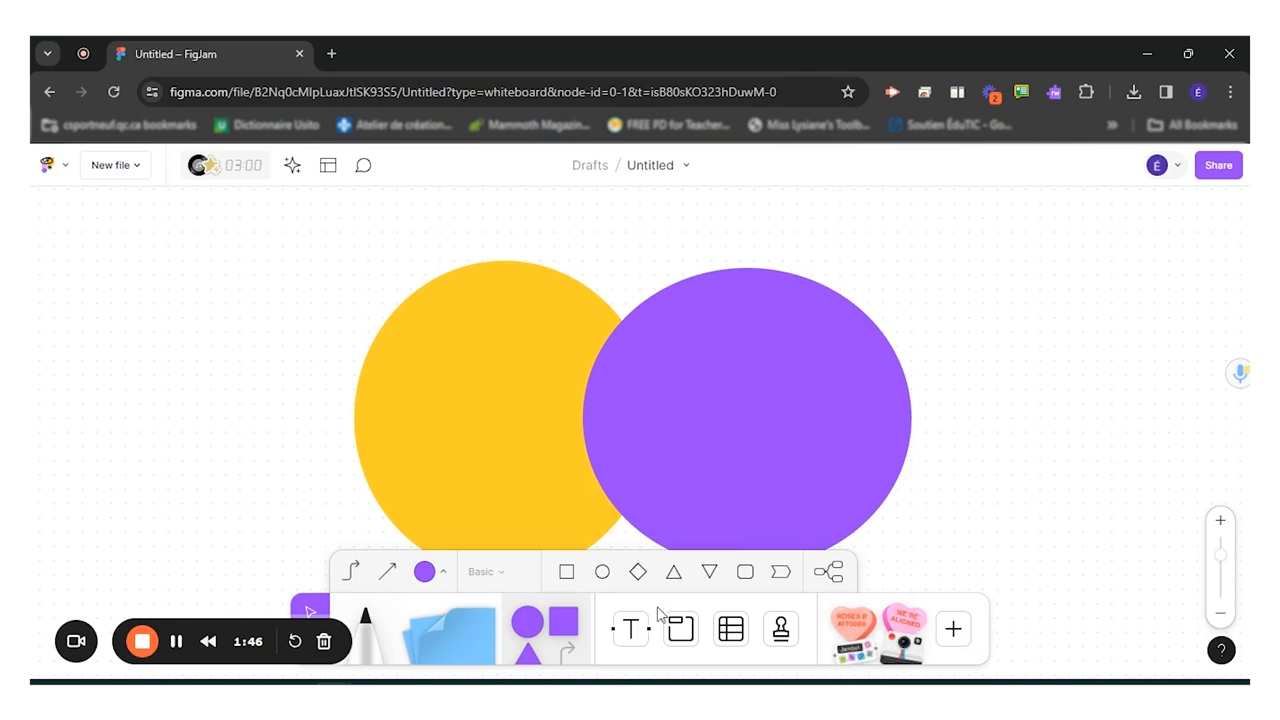
Add a 'TOKYO, JAPAN' text label above the yellow circle.
left_click(630, 628)
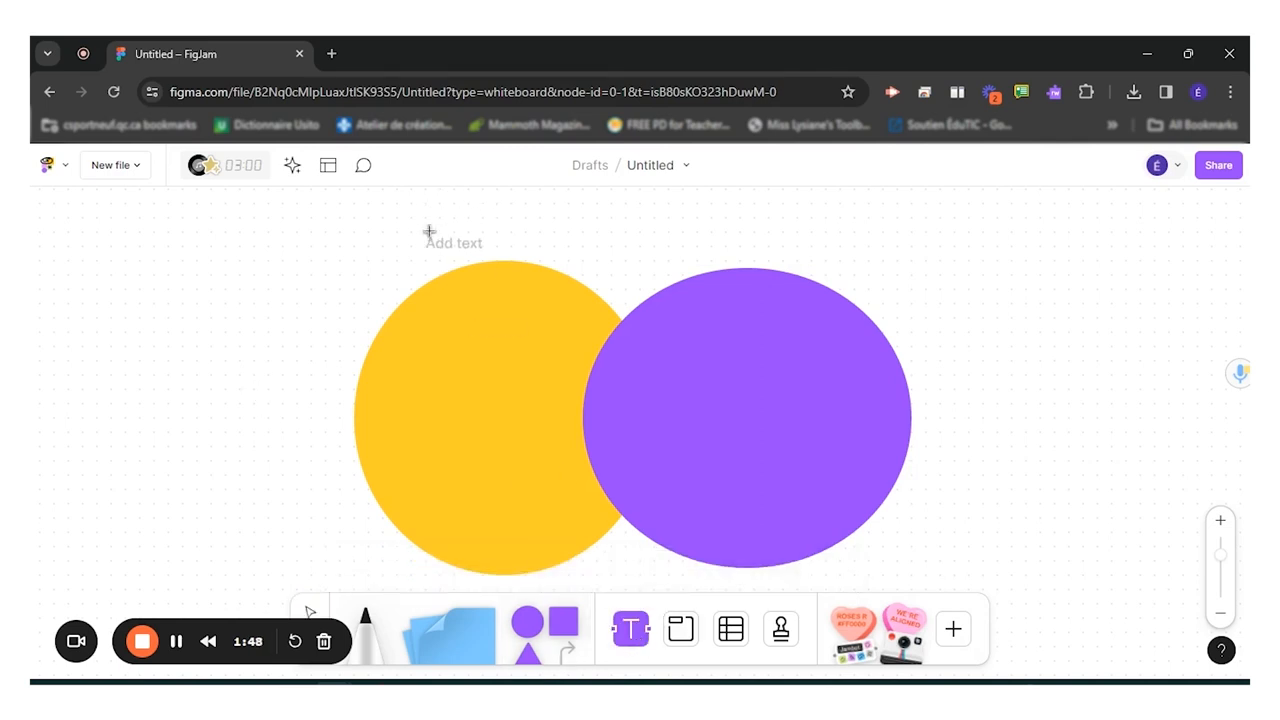
mouse_move(632, 628)
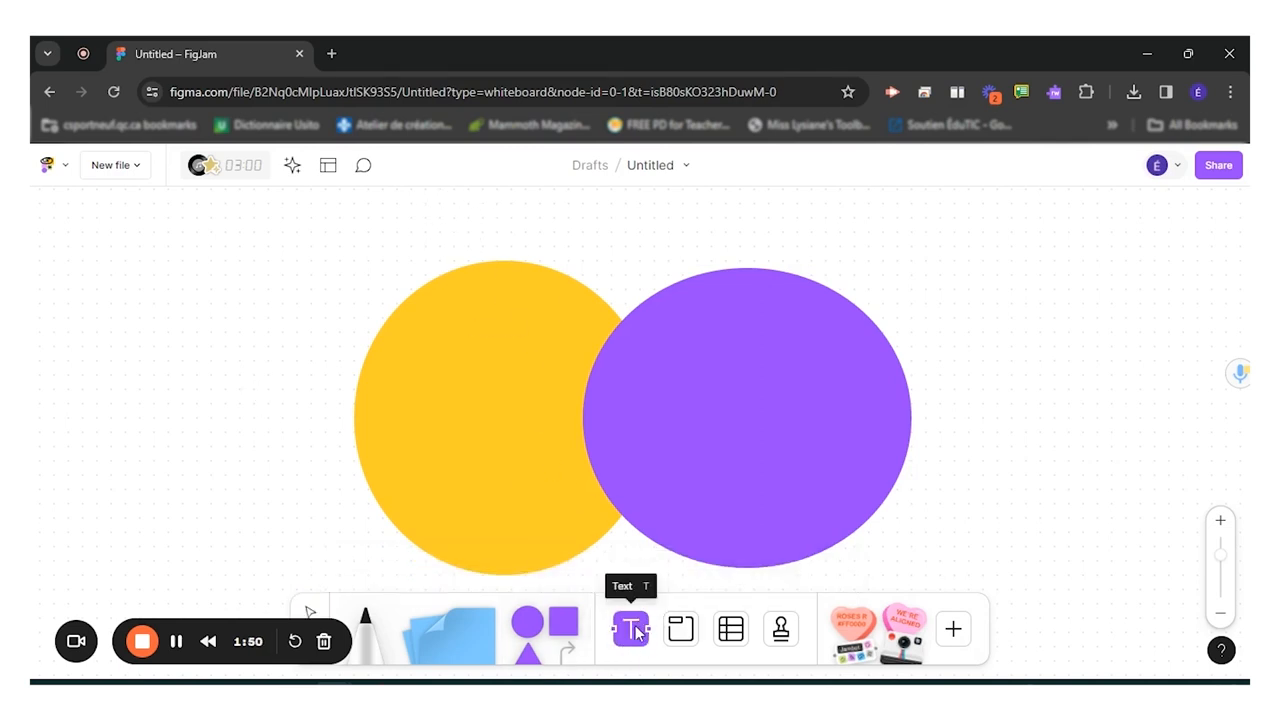
left_click(630, 628)
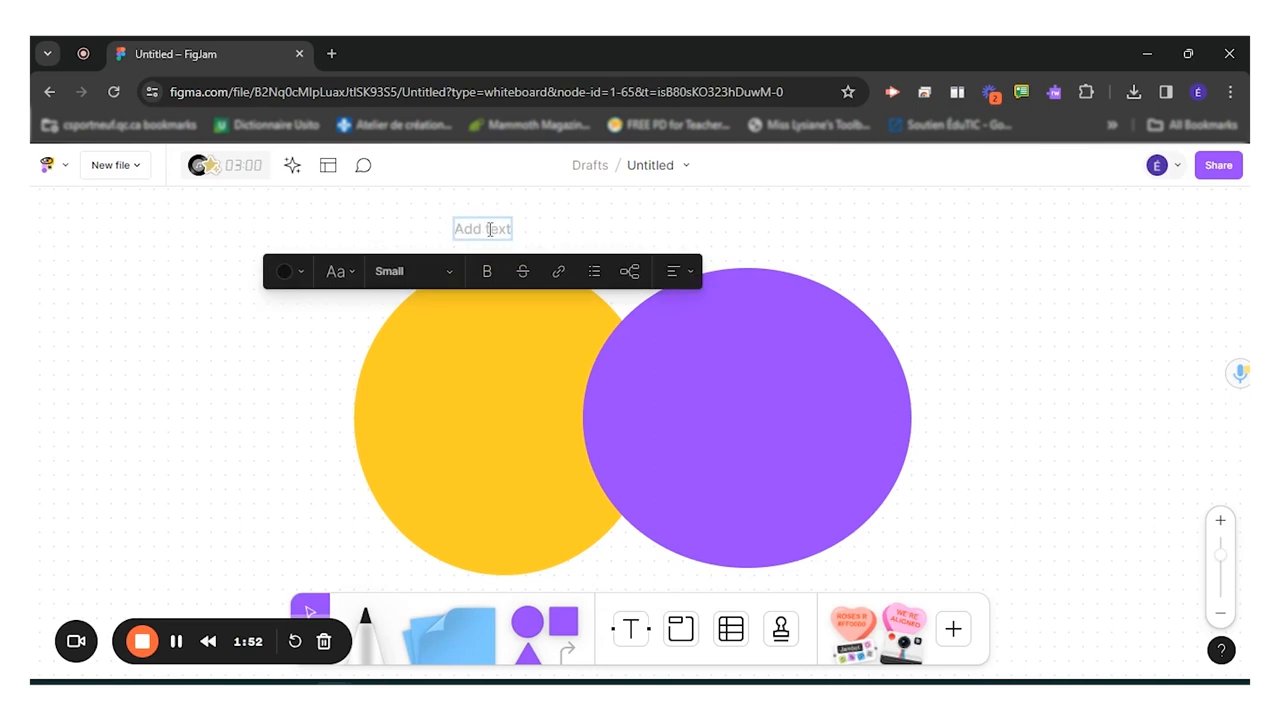
type("TOKYO")
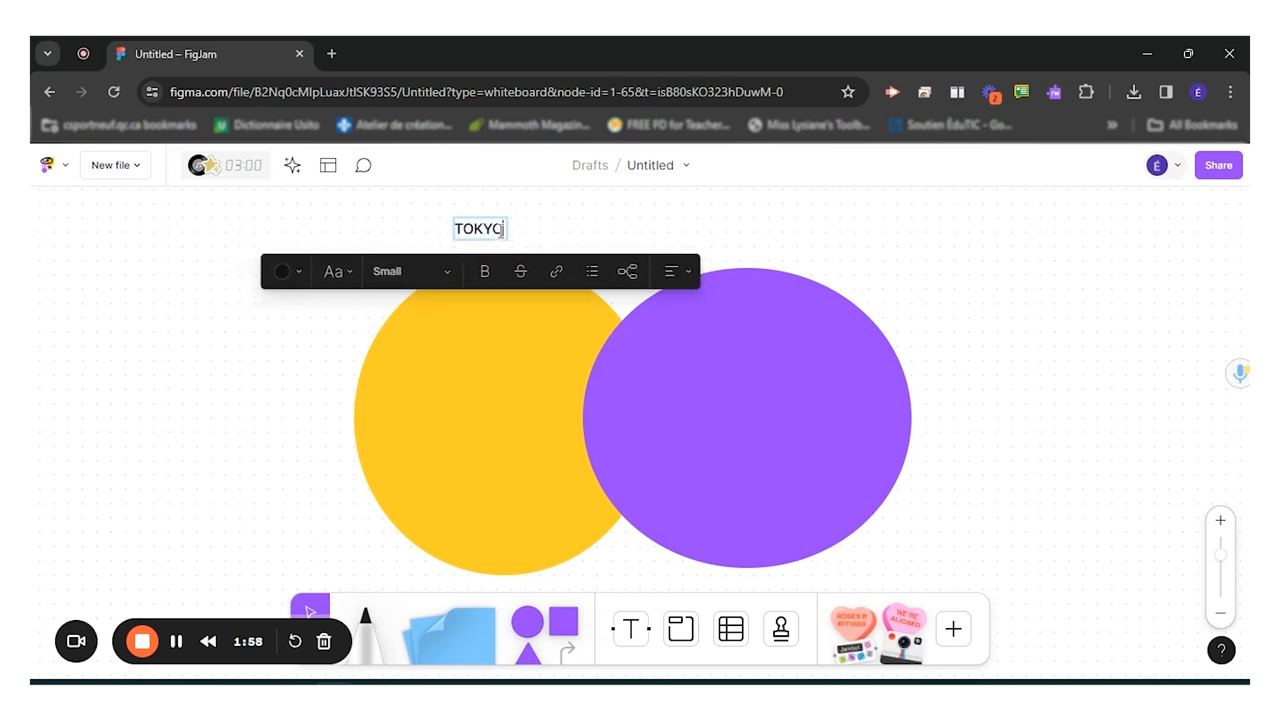
type(", JAPAN")
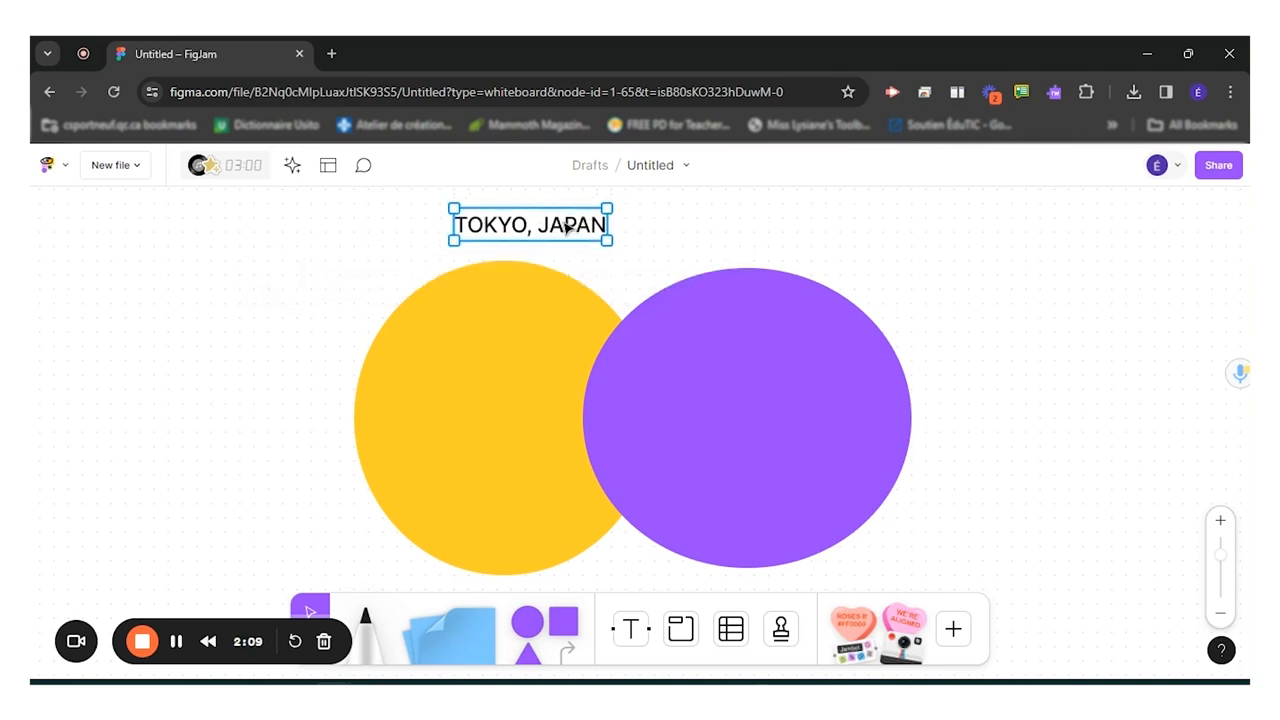
Lock the TOKYO, JAPAN label in place via its context menu.
right_click(530, 238)
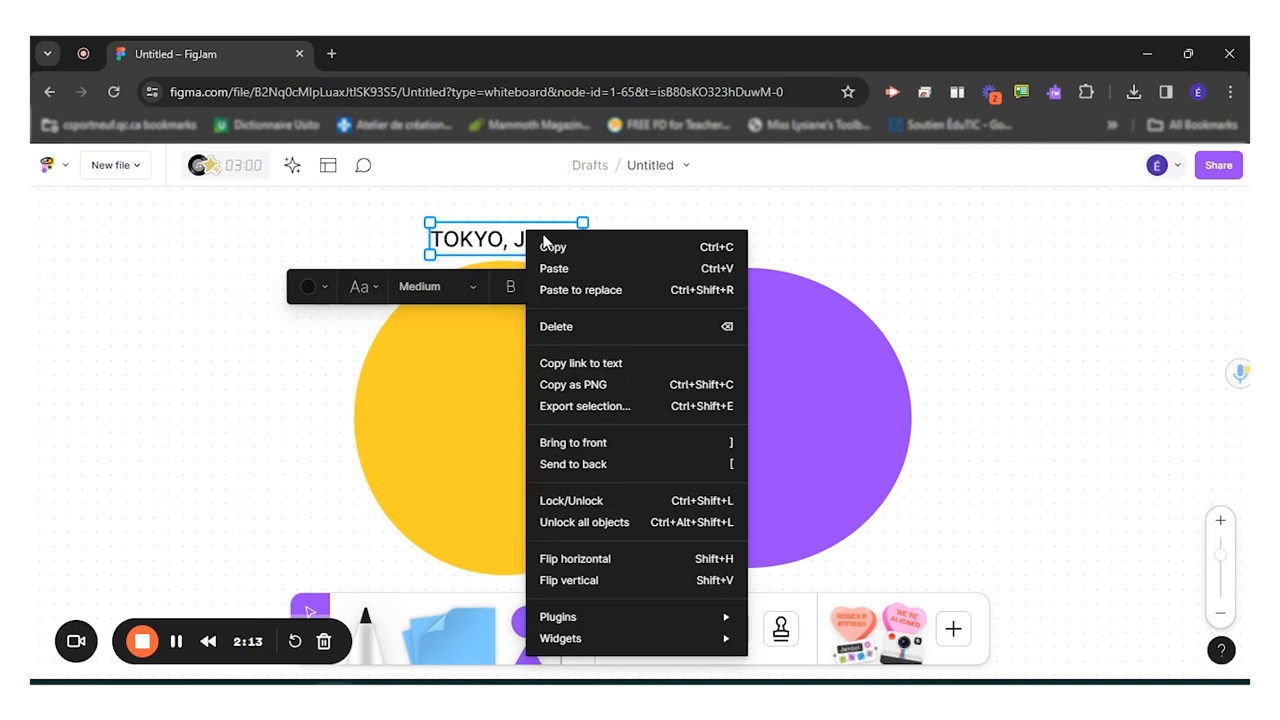
mouse_move(628, 464)
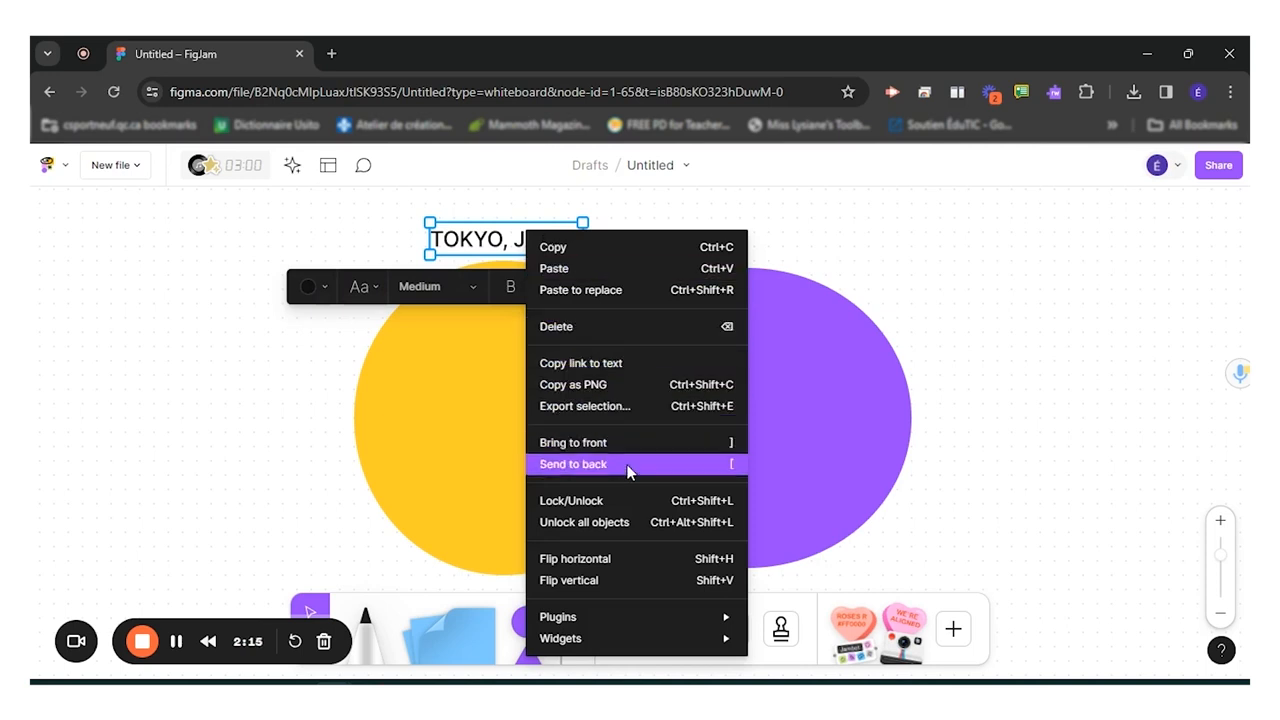
mouse_move(624, 500)
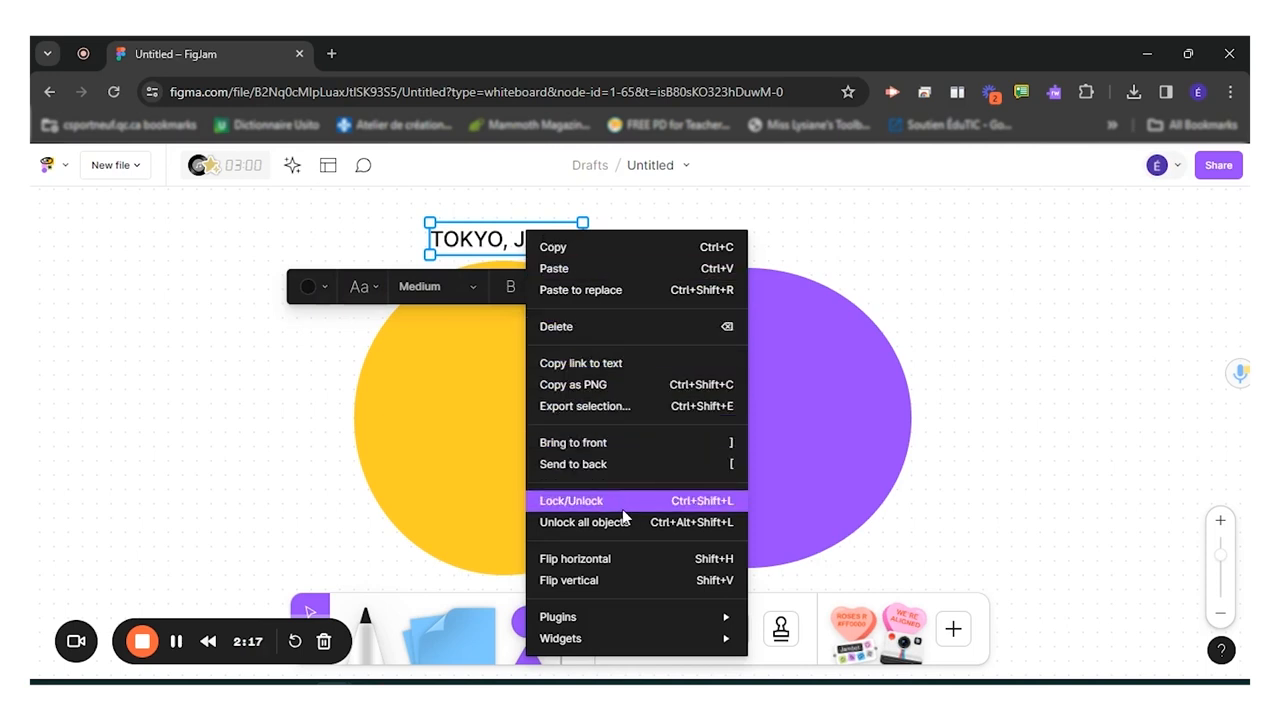
left_click(570, 500)
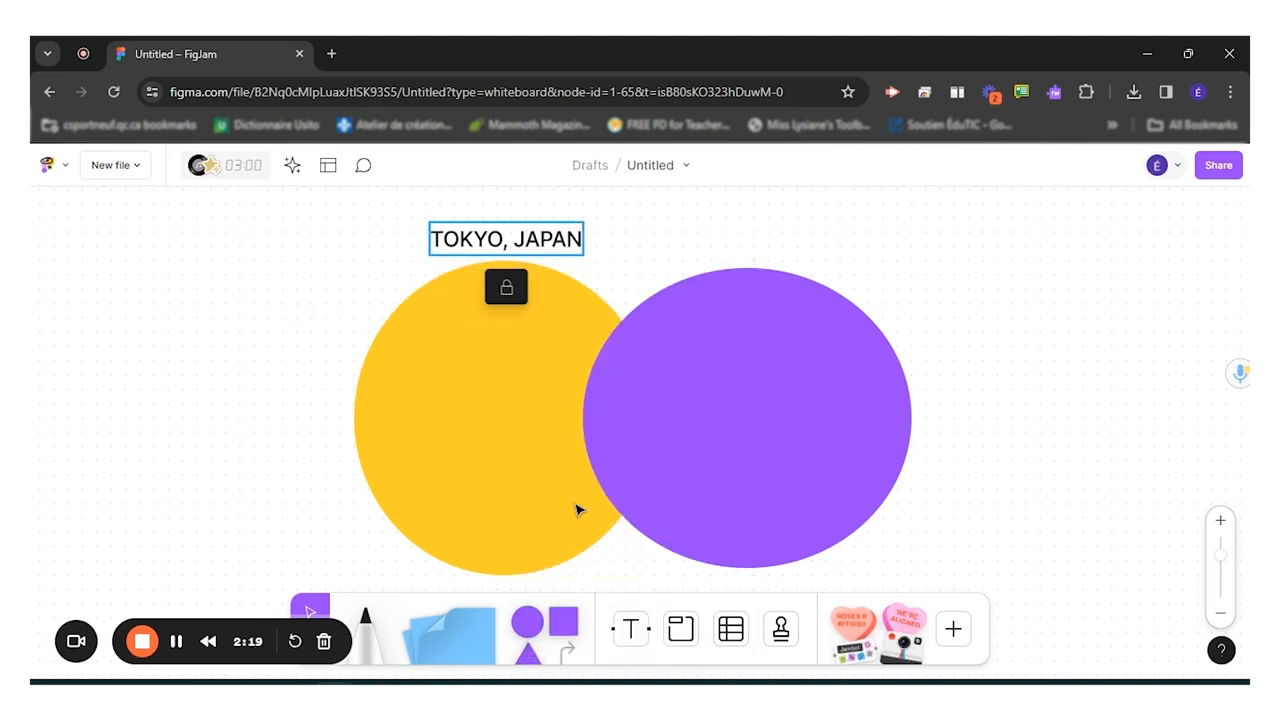
right_click(504, 410)
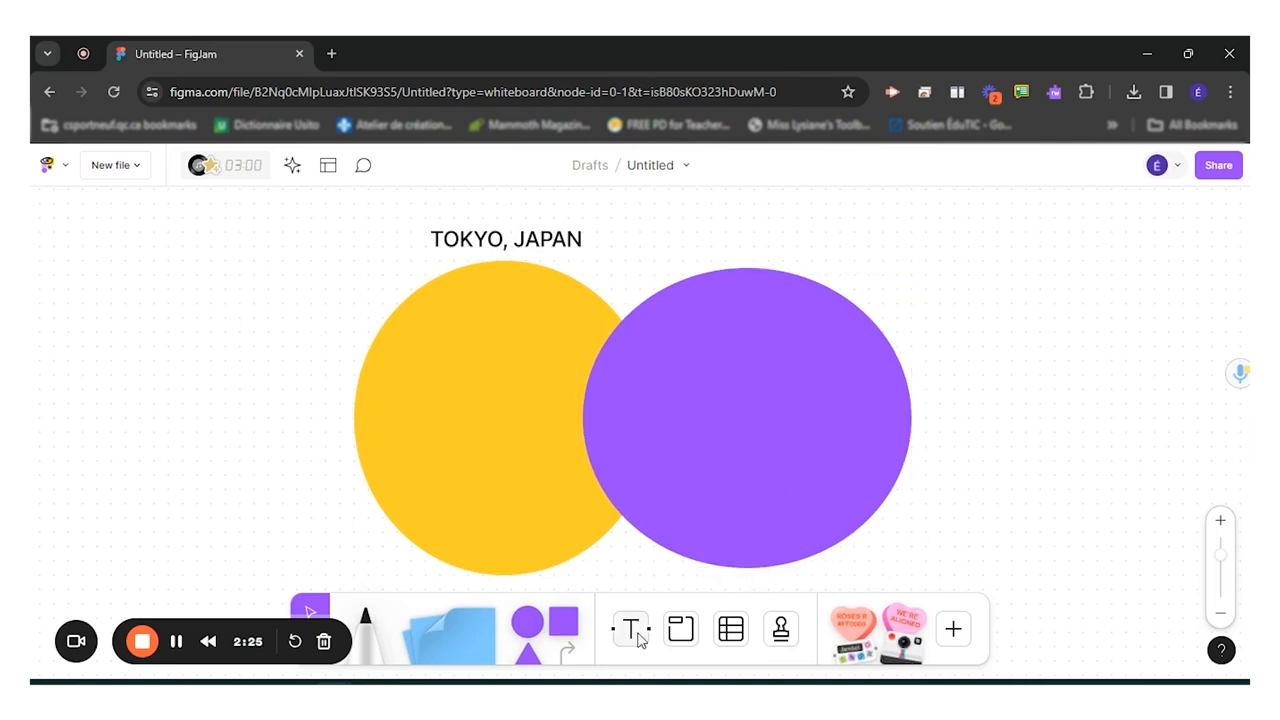
Start a 'QUEBEC, CANADA' label above the purple circle.
left_click(630, 628)
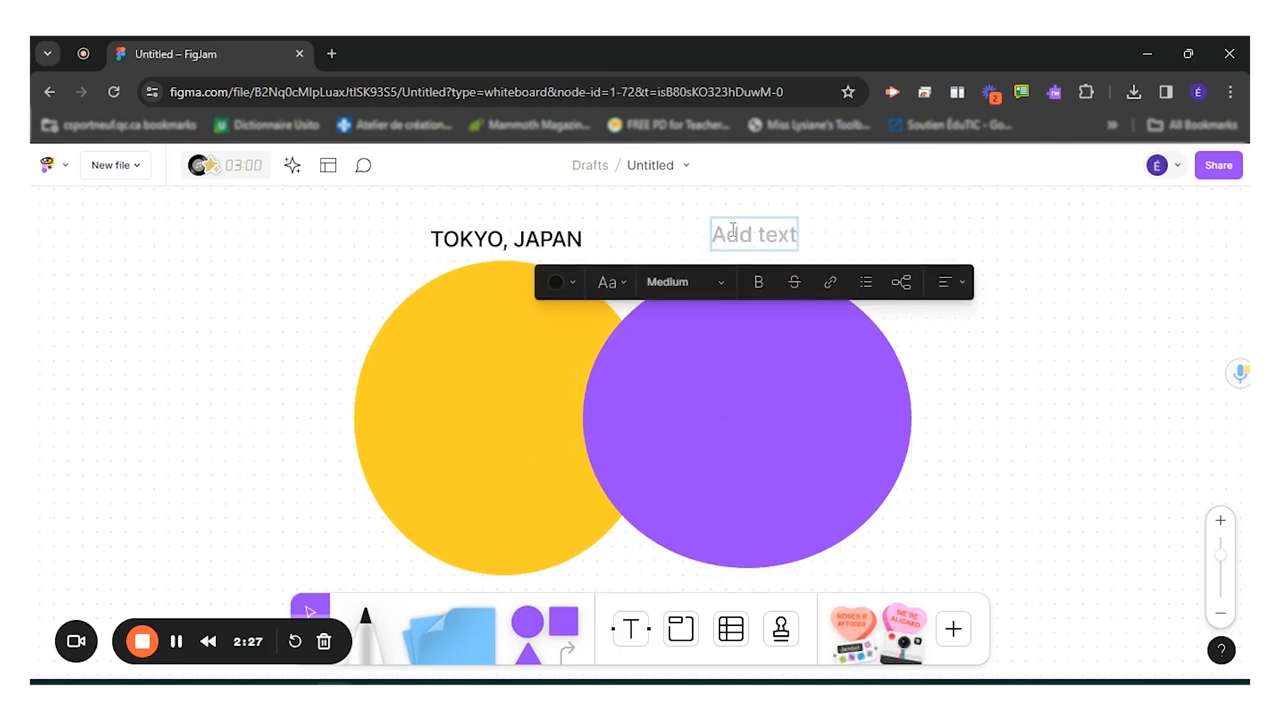
type("QUEBEC, CANADA")
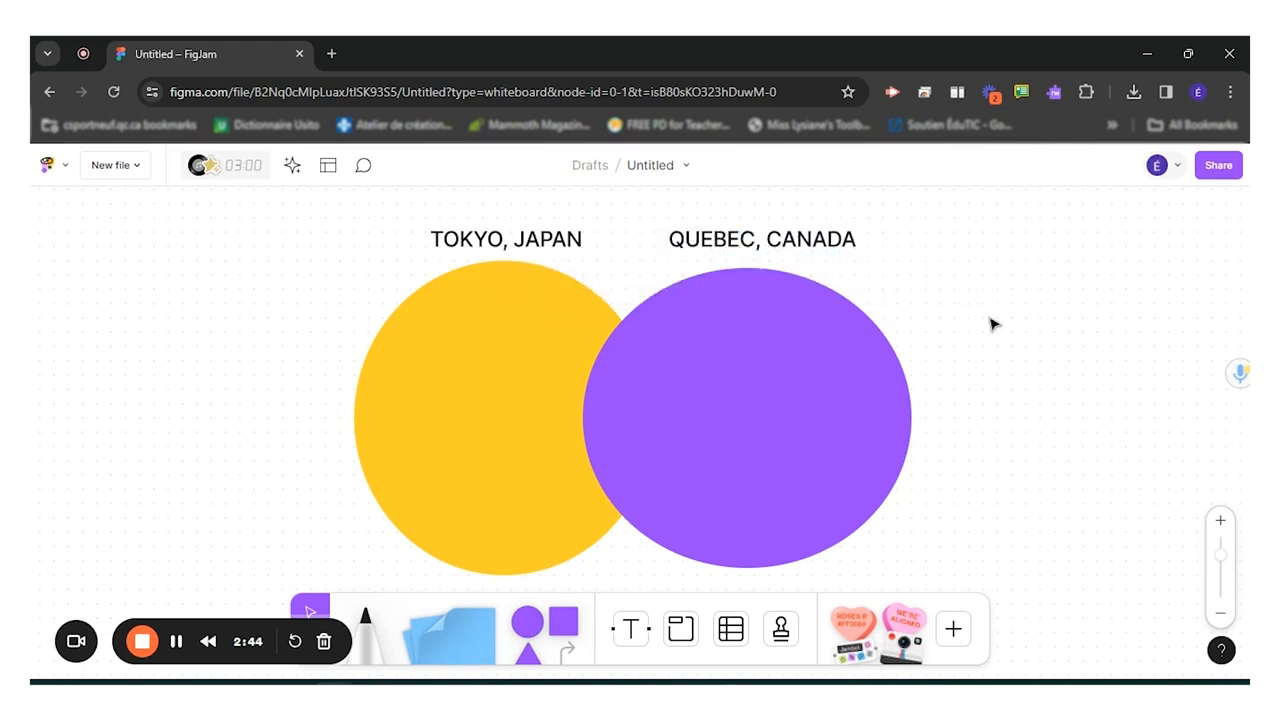
mouse_move(632, 628)
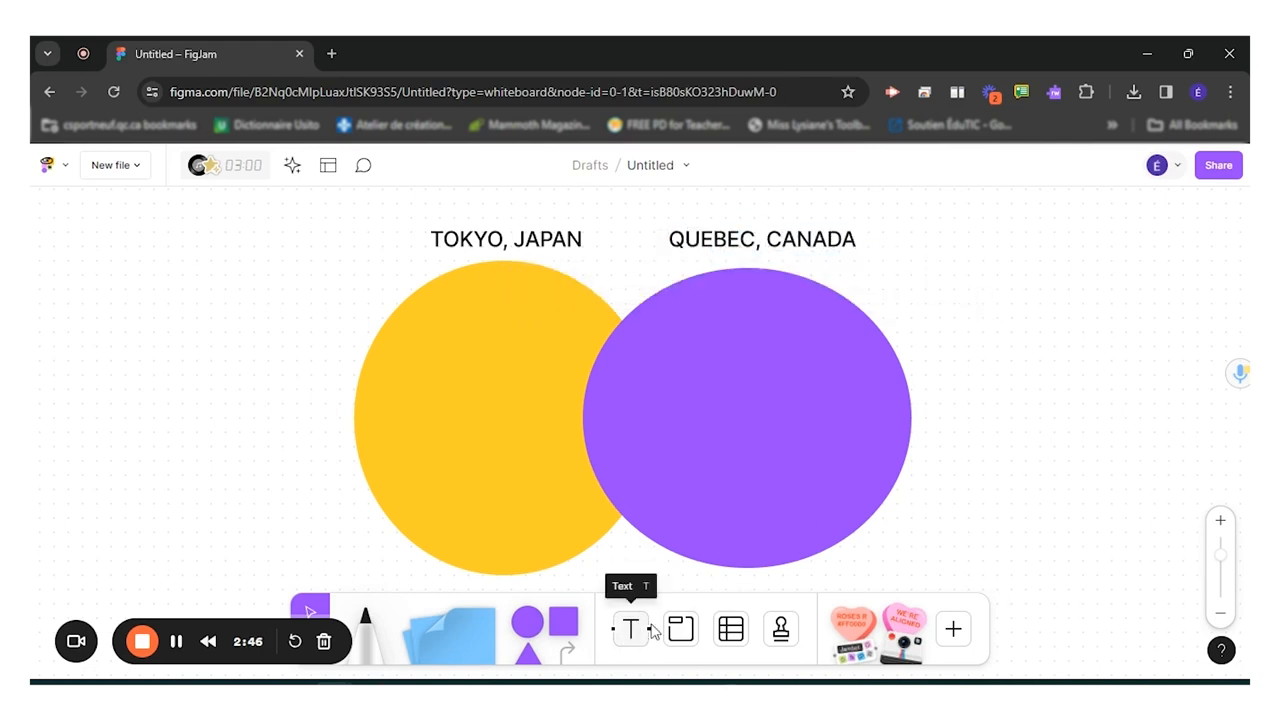
mouse_move(820, 316)
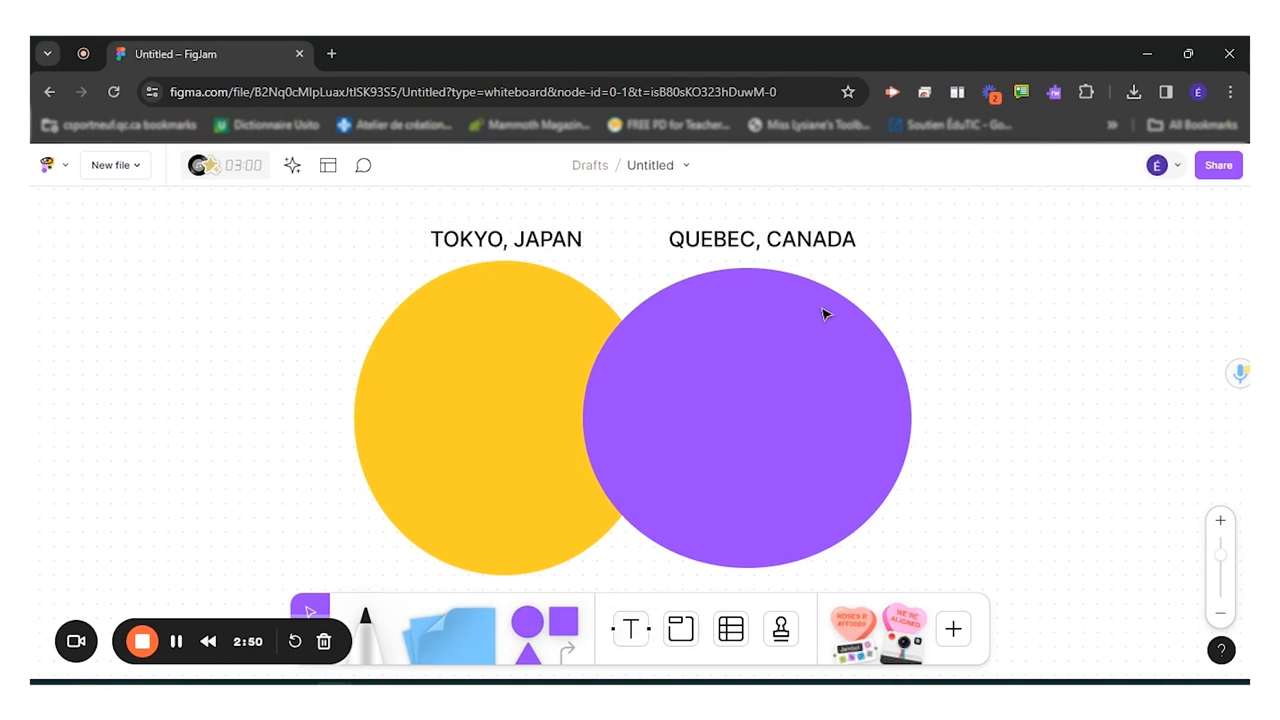
mouse_move(472, 44)
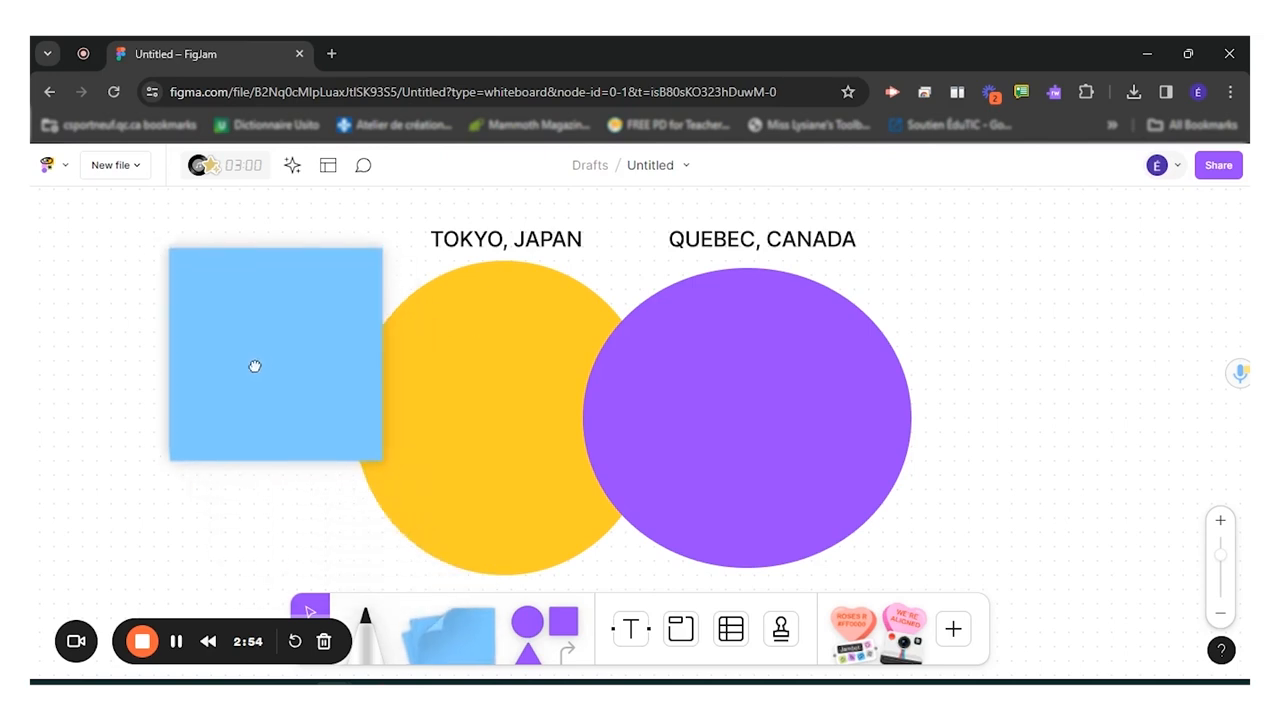
Write 'Frontenac Castle' on the blue sticky and 'Geisha' on a green one.
double_click(276, 356)
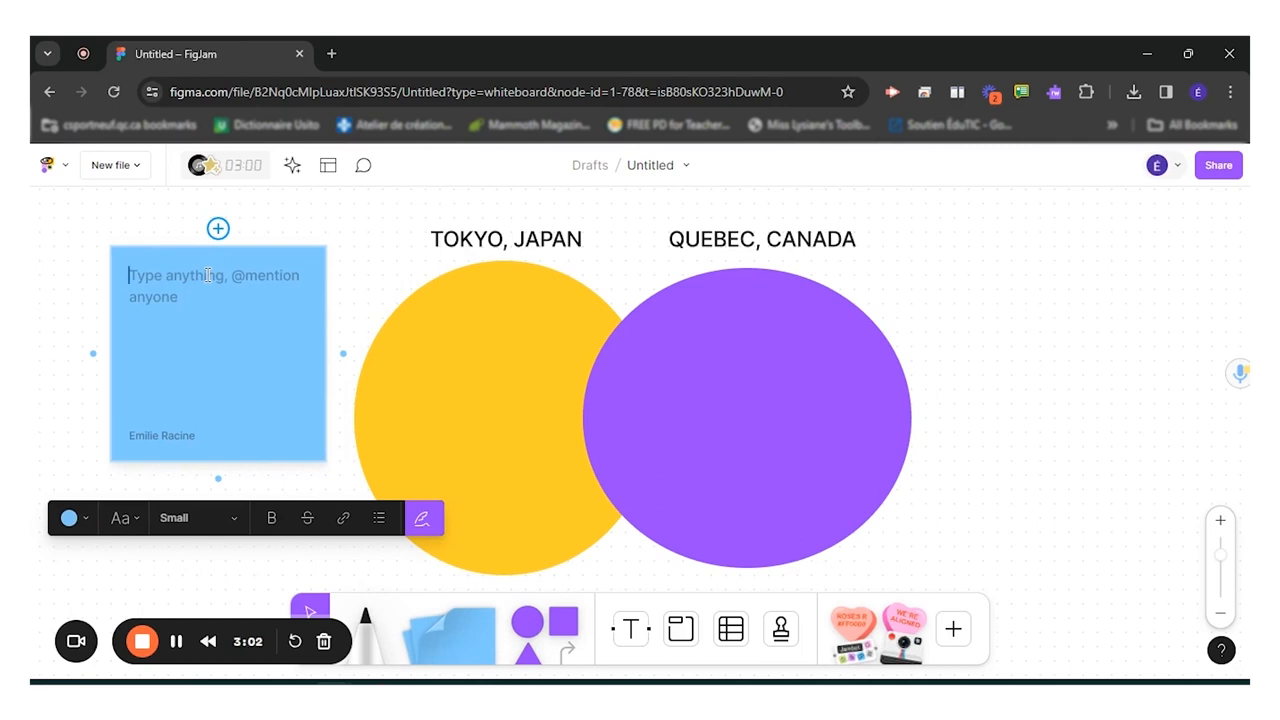
type("Frontenac")
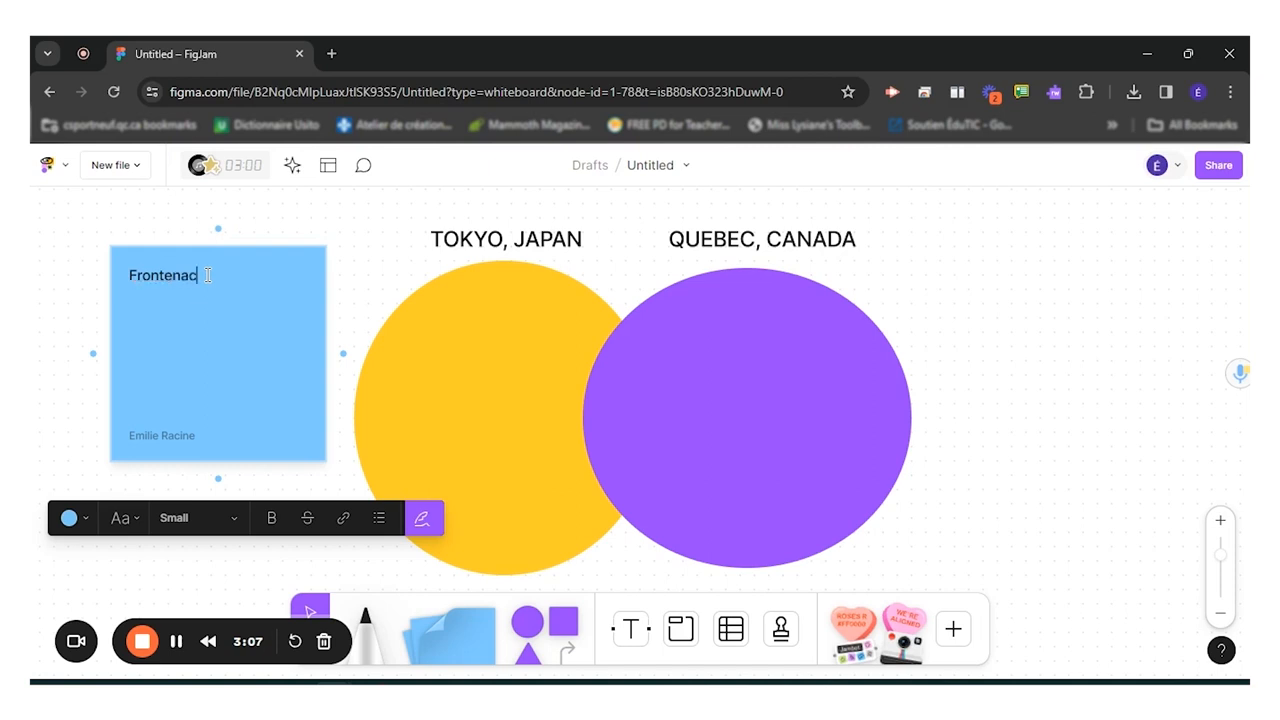
type("Castle")
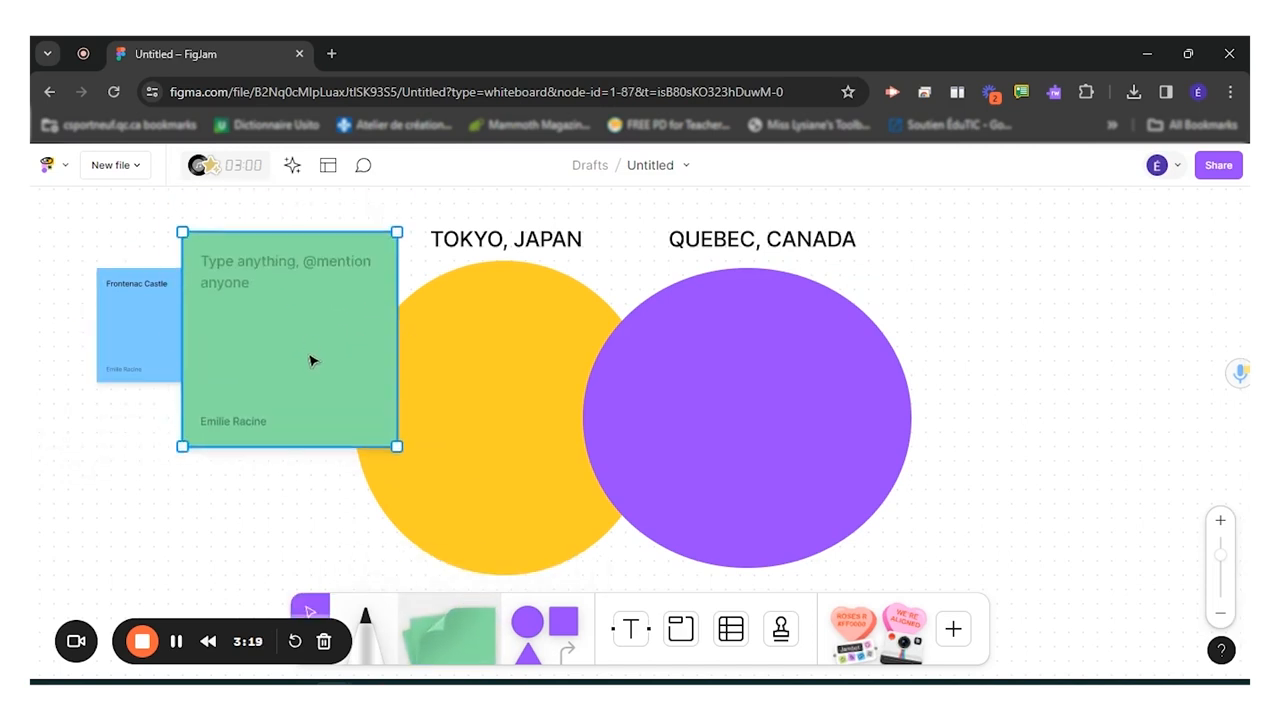
type("Geisha")
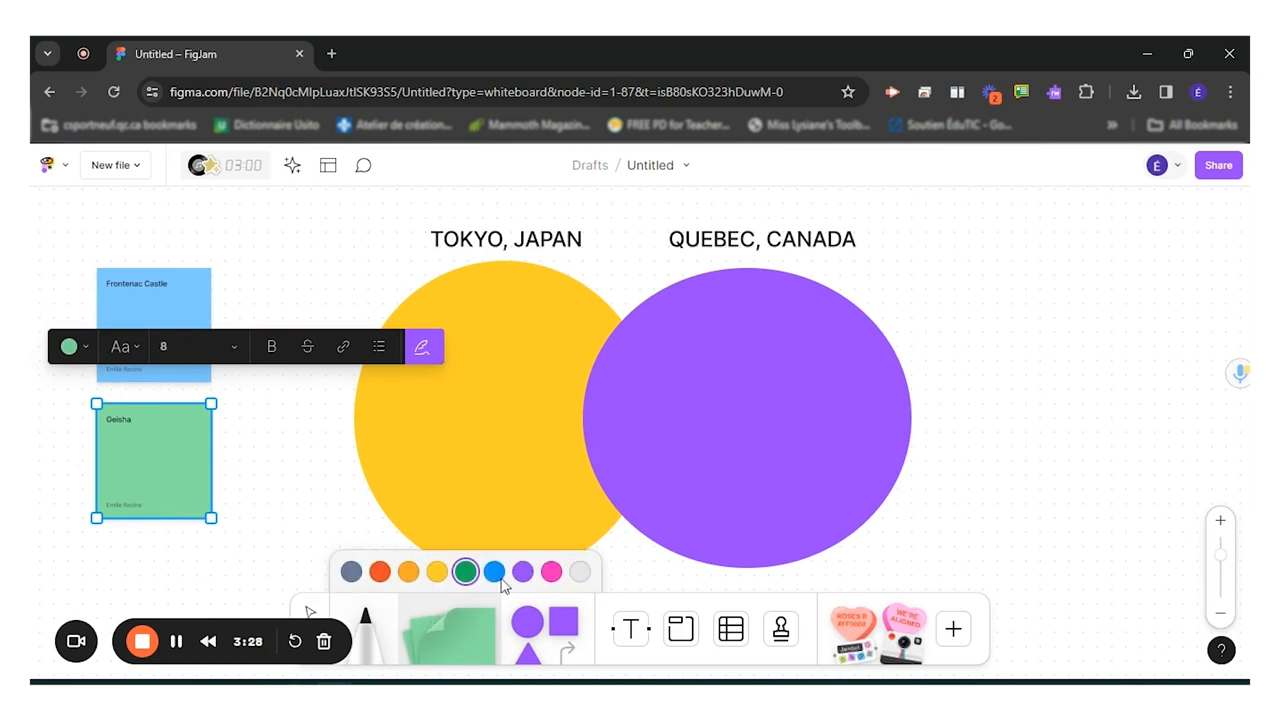
Add a purple sticky note reading 'Sky Tower' beside the others.
left_click(522, 572)
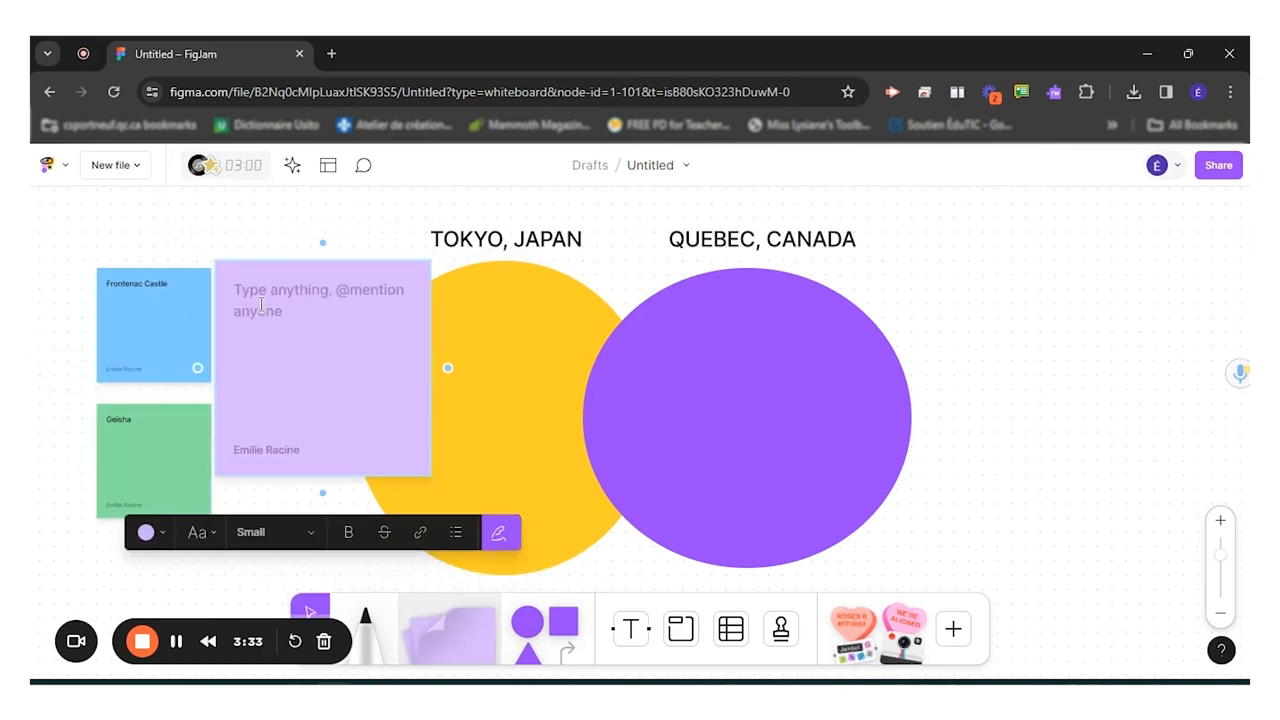
type("Sky Tower")
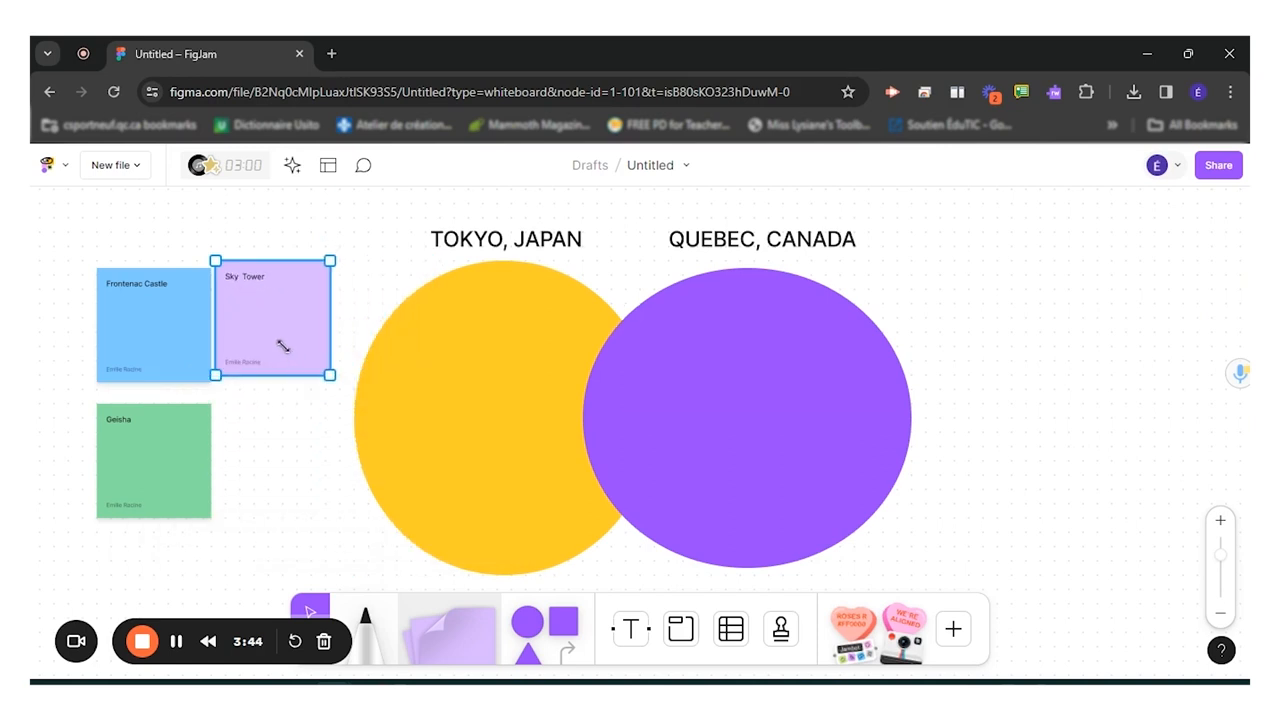
double_click(274, 320)
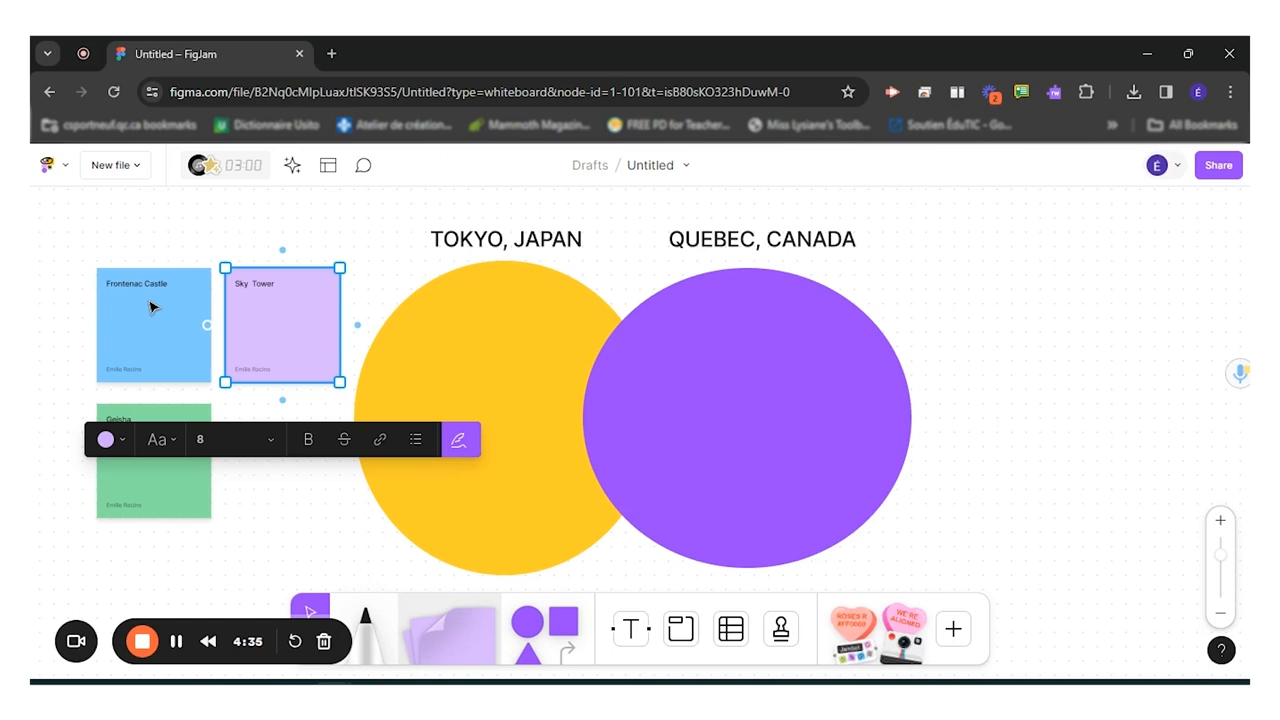
mouse_move(1150, 212)
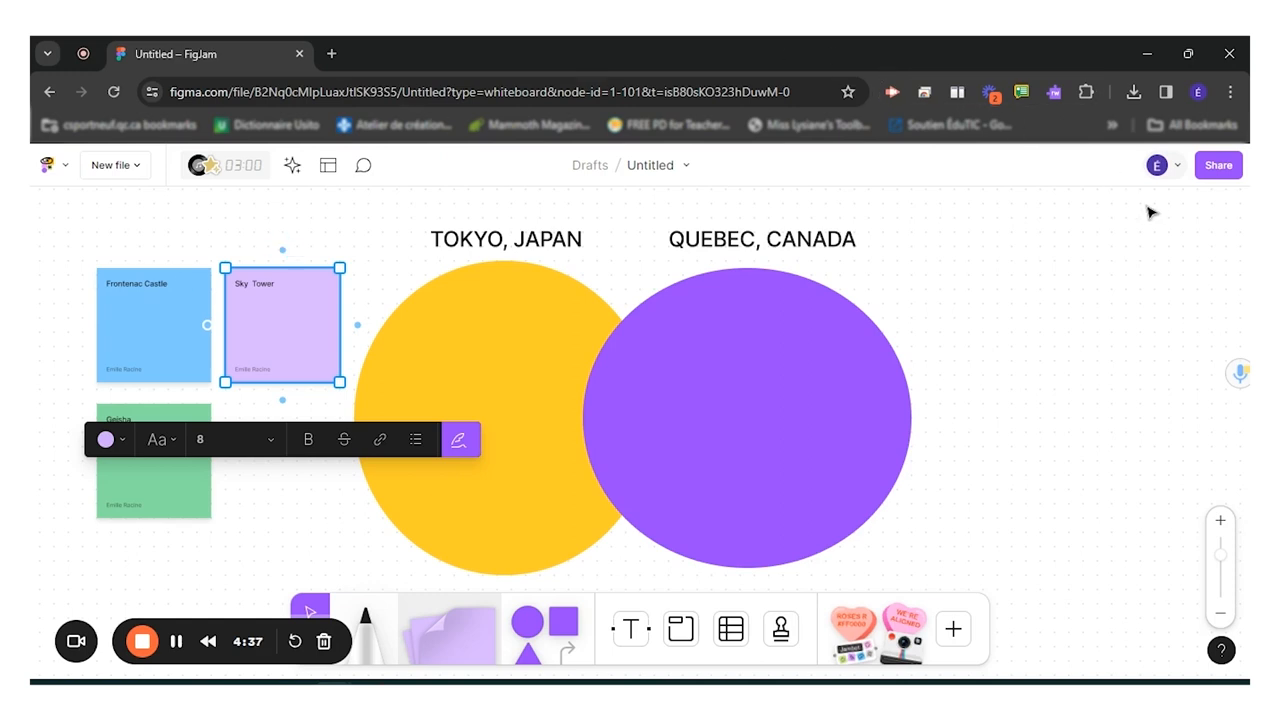
Copy the board's share link from the Share dialog.
left_click(1218, 164)
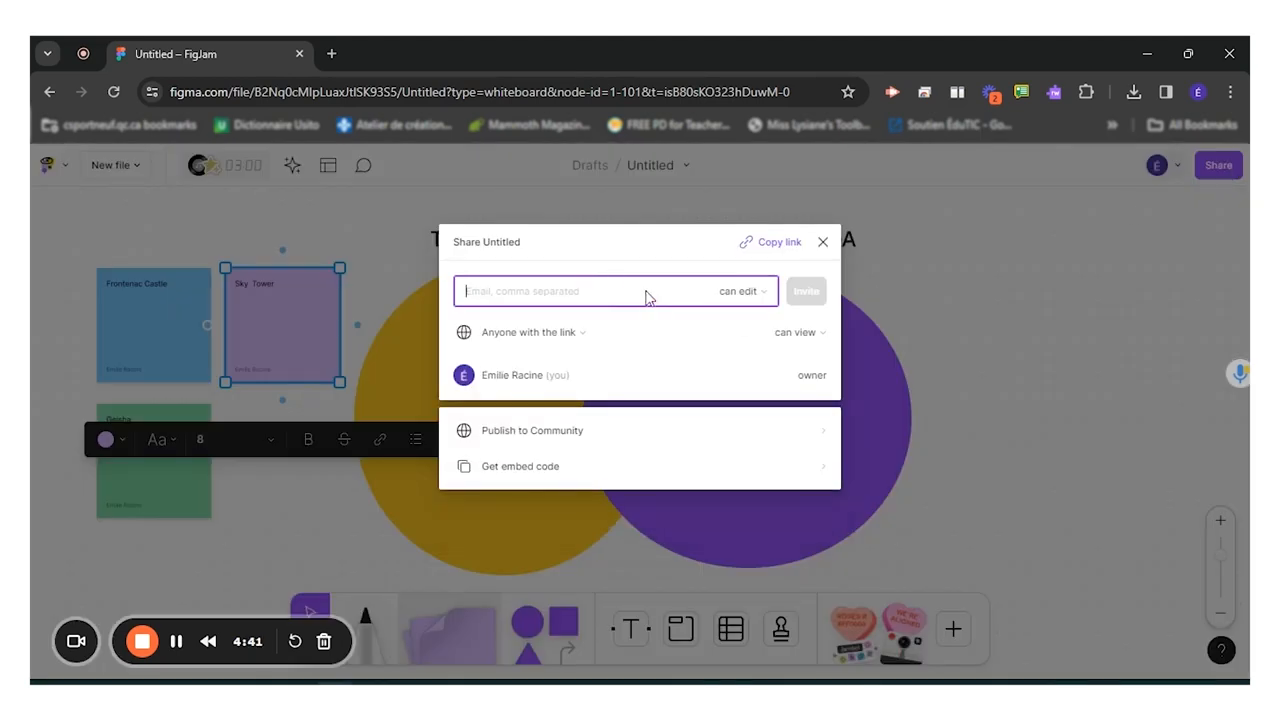
mouse_move(696, 298)
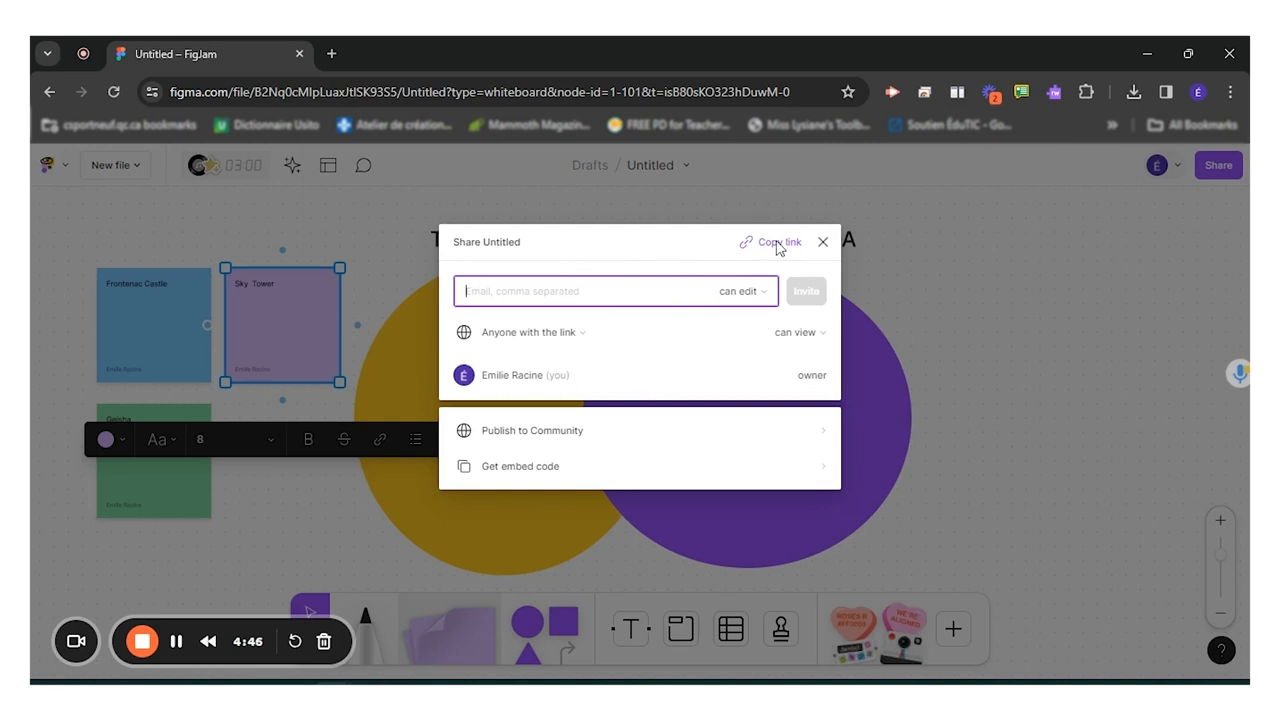
left_click(780, 242)
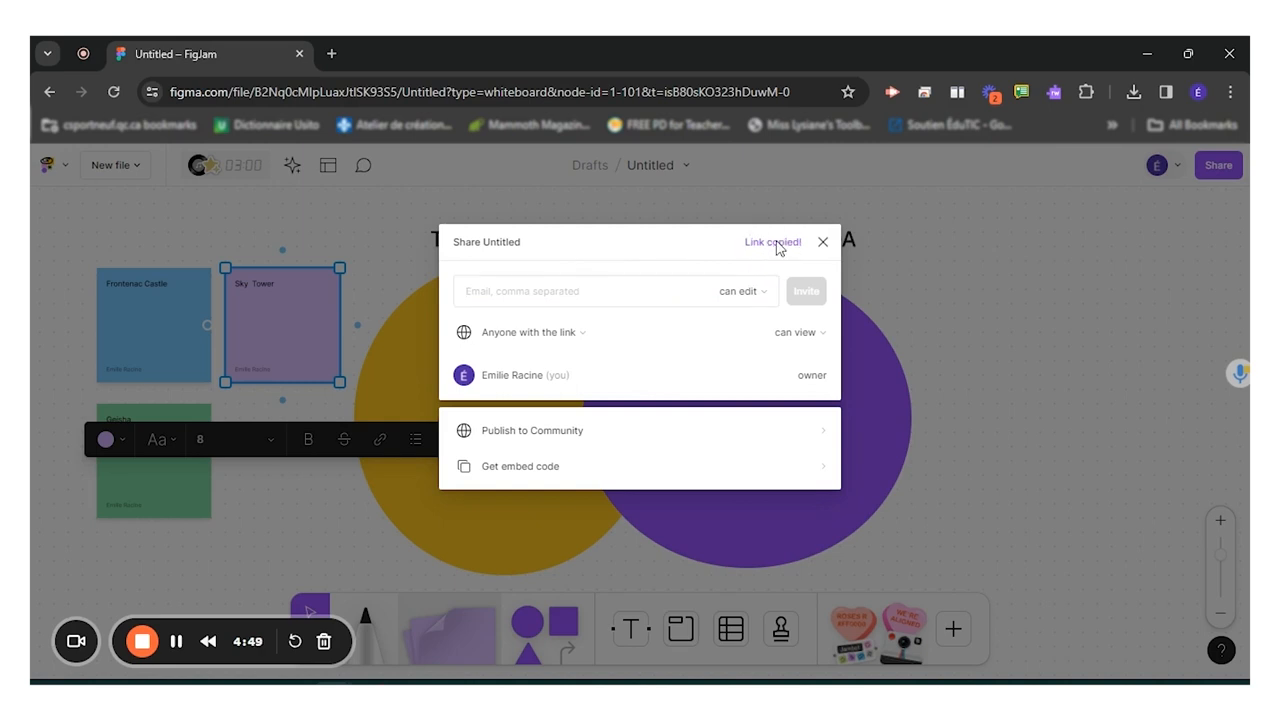